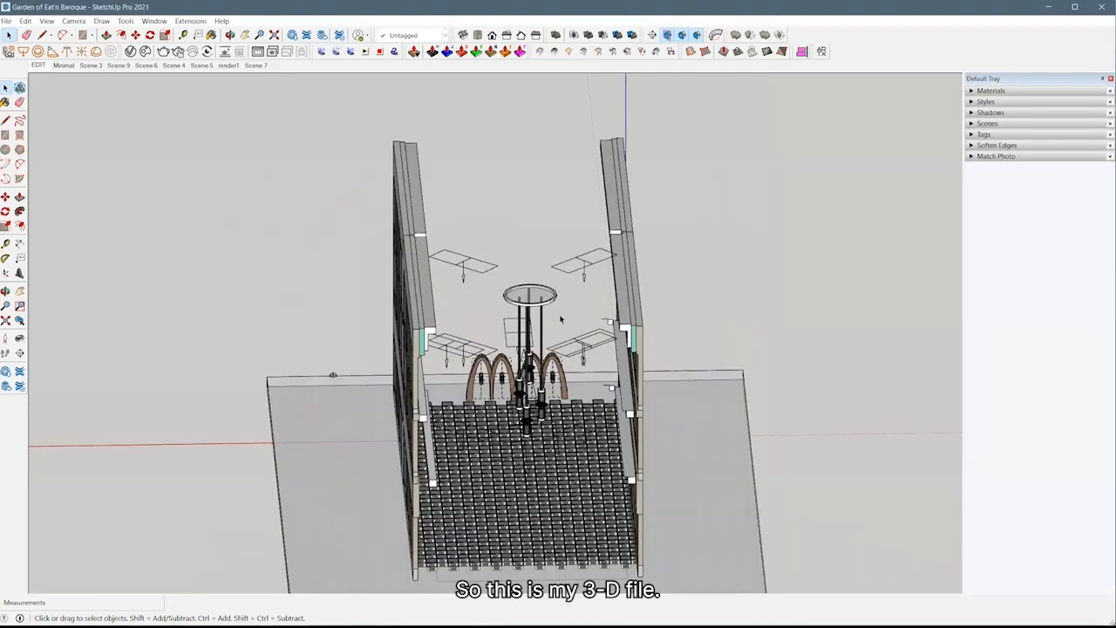
{"action": "mouse_move", "coordinate": [872, 189]}
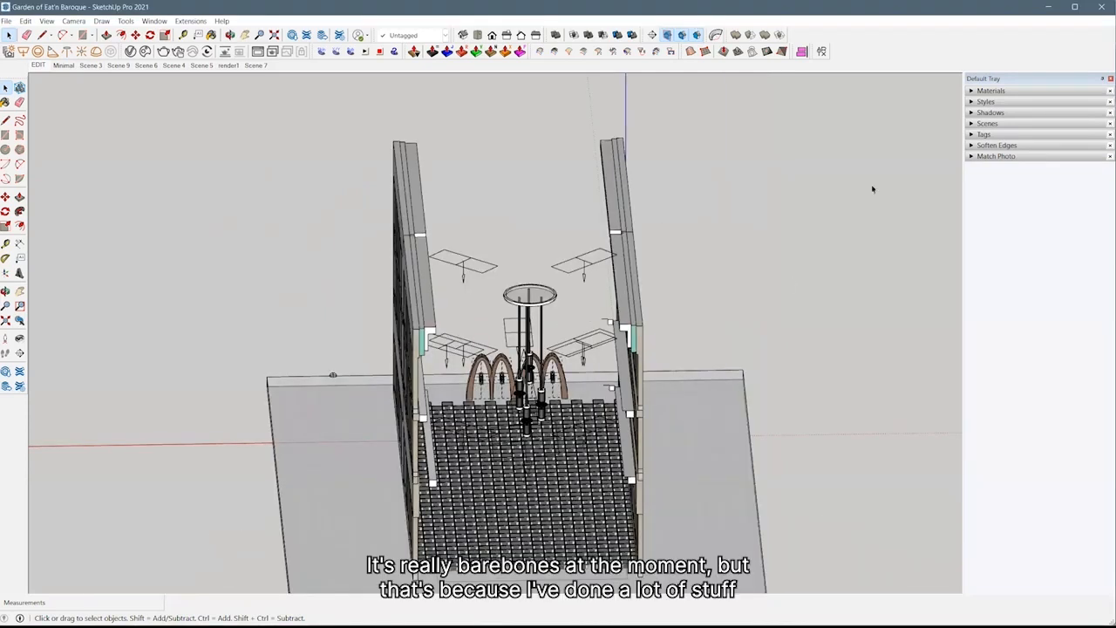
Hide the Walls, Vray Lights, Lights and Lighting Installation tags, leaving floor and arches
{"action": "left_click", "coordinate": [986, 134]}
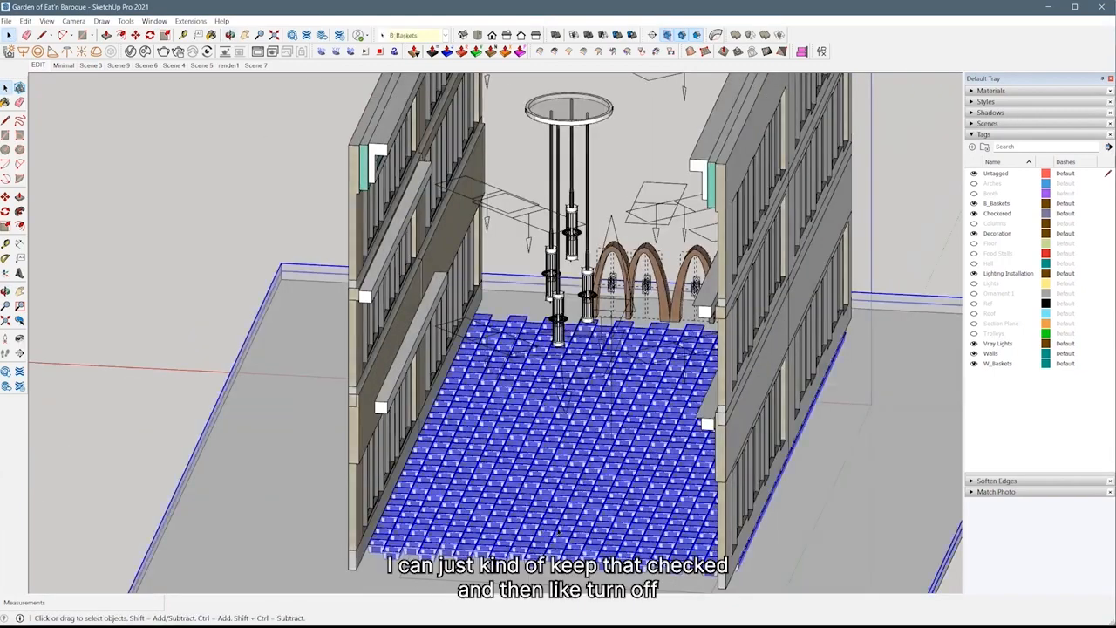
{"action": "left_click", "coordinate": [974, 273]}
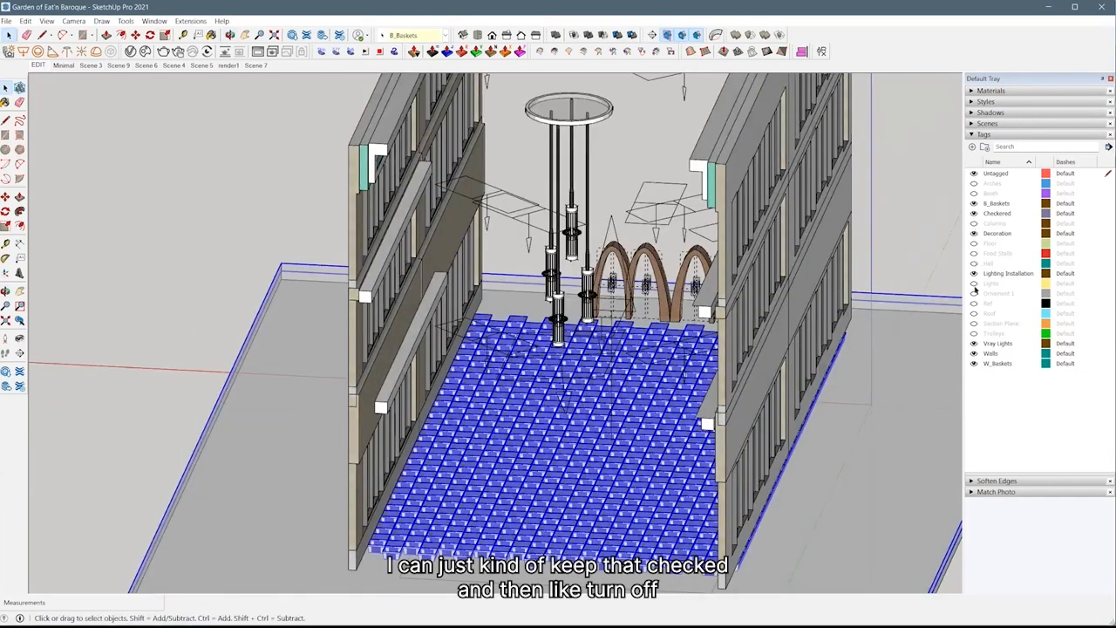
{"action": "left_click", "coordinate": [998, 342]}
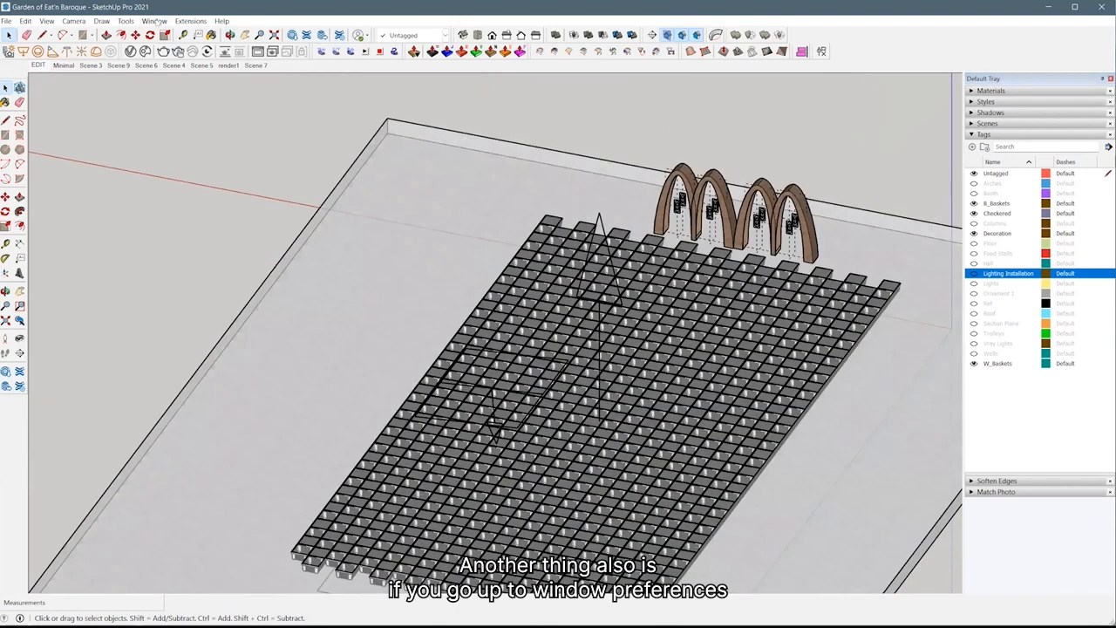
{"action": "mouse_move", "coordinate": [173, 96]}
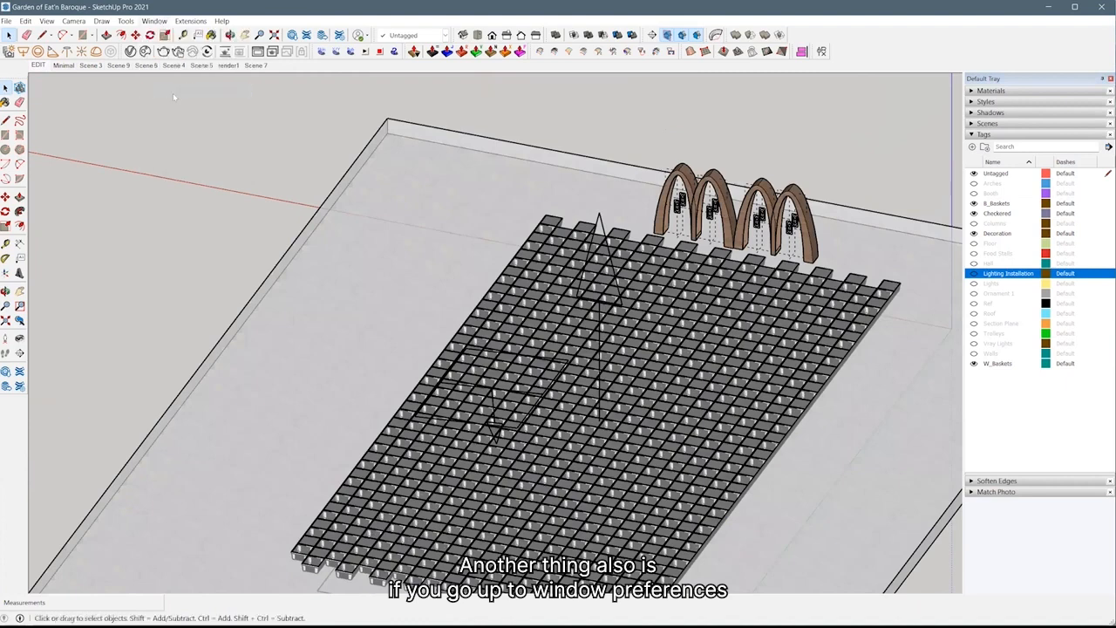
Enable Create backup and Auto-save every 30 minutes in General preferences, then close
{"action": "left_click", "coordinate": [153, 20]}
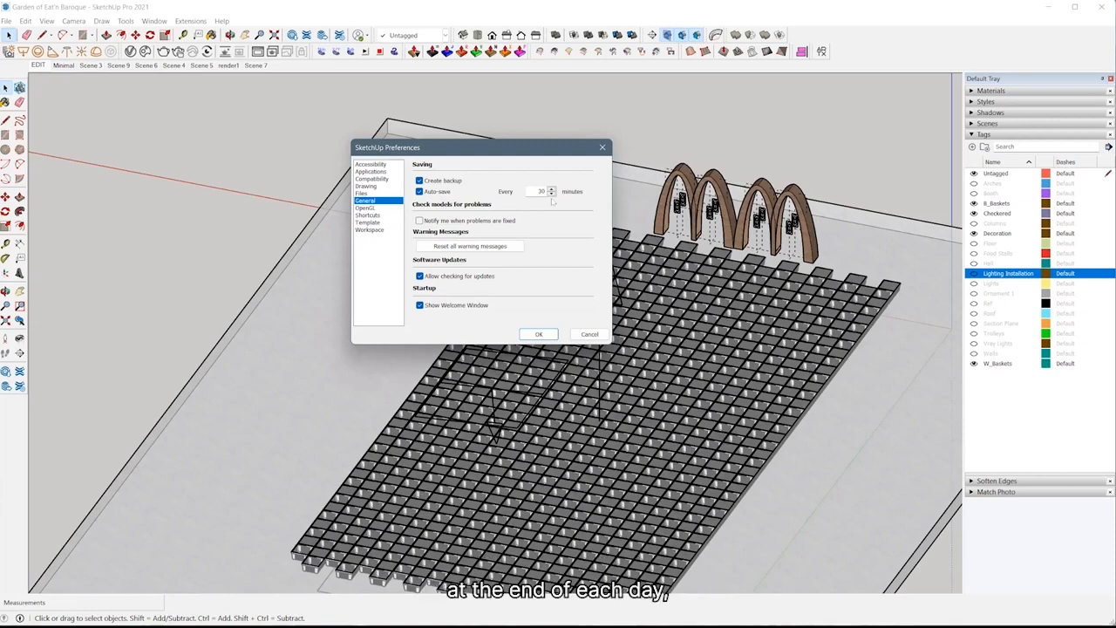
{"action": "left_click", "coordinate": [538, 334]}
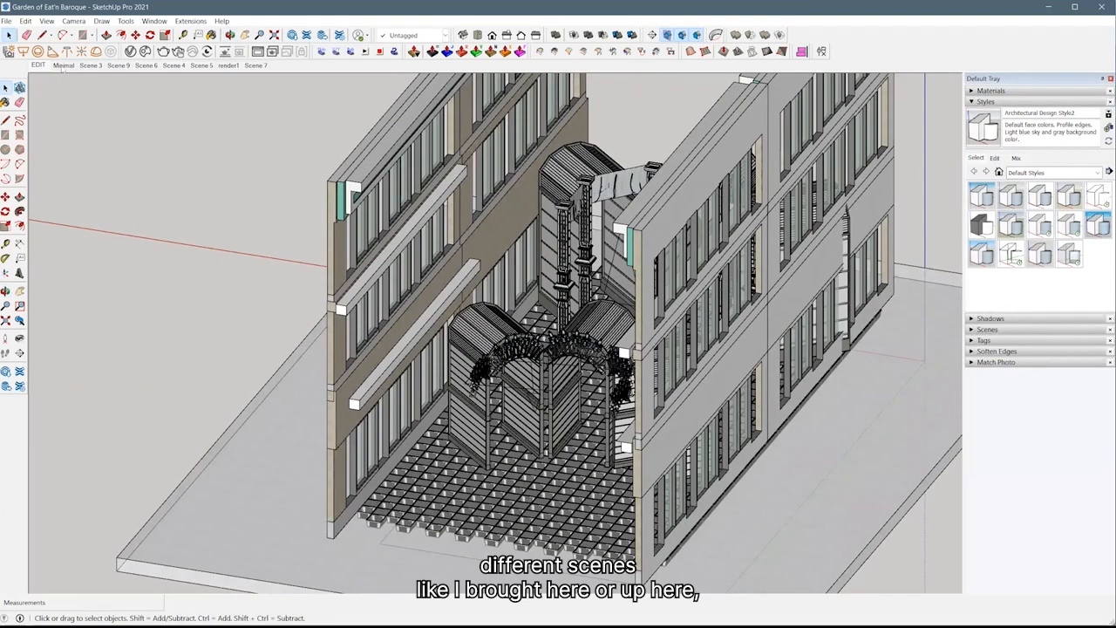
Expand the Scenes panel to list EDIT, Minimal and the numbered scenes
{"action": "left_click", "coordinate": [987, 329]}
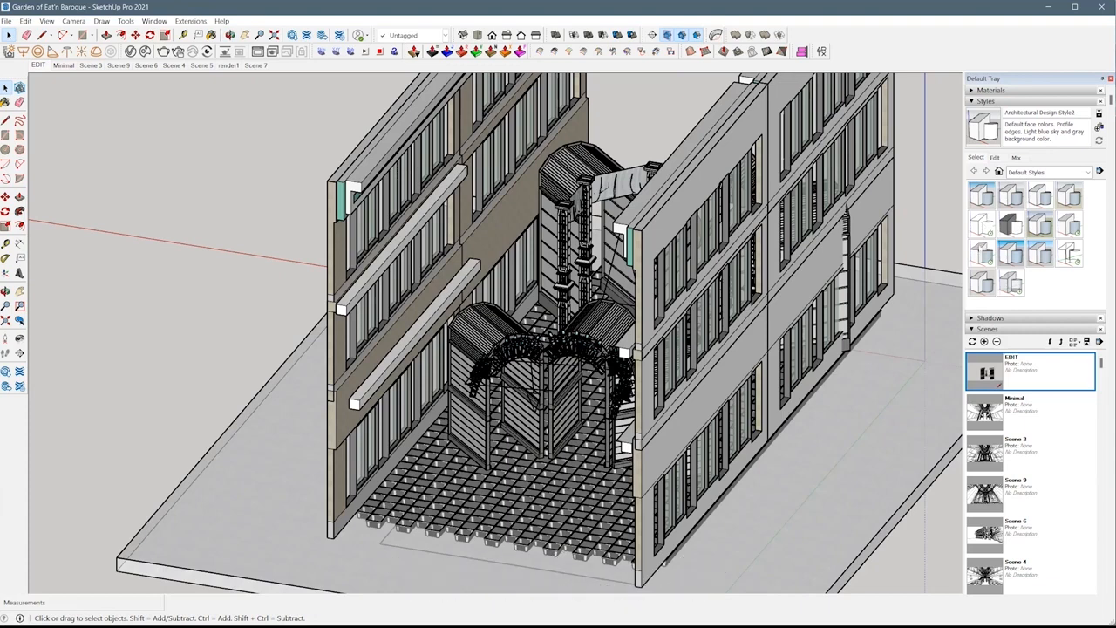
Switch the camera to the Minimal scene, then to Scene 3's low interior view
{"action": "left_click", "coordinate": [1028, 410]}
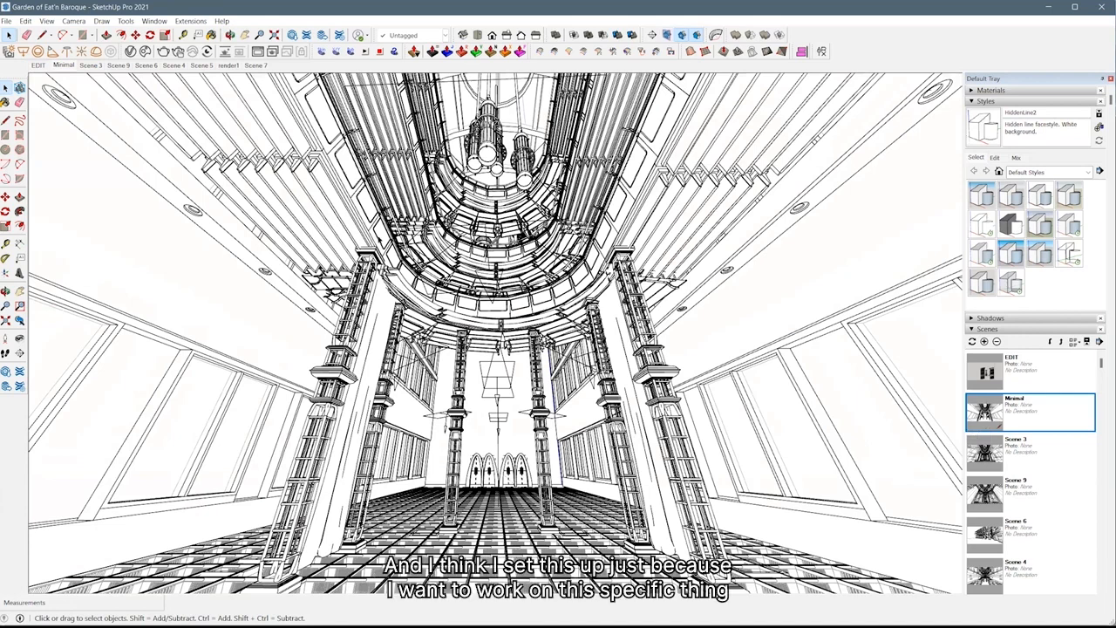
{"action": "mouse_move", "coordinate": [379, 314]}
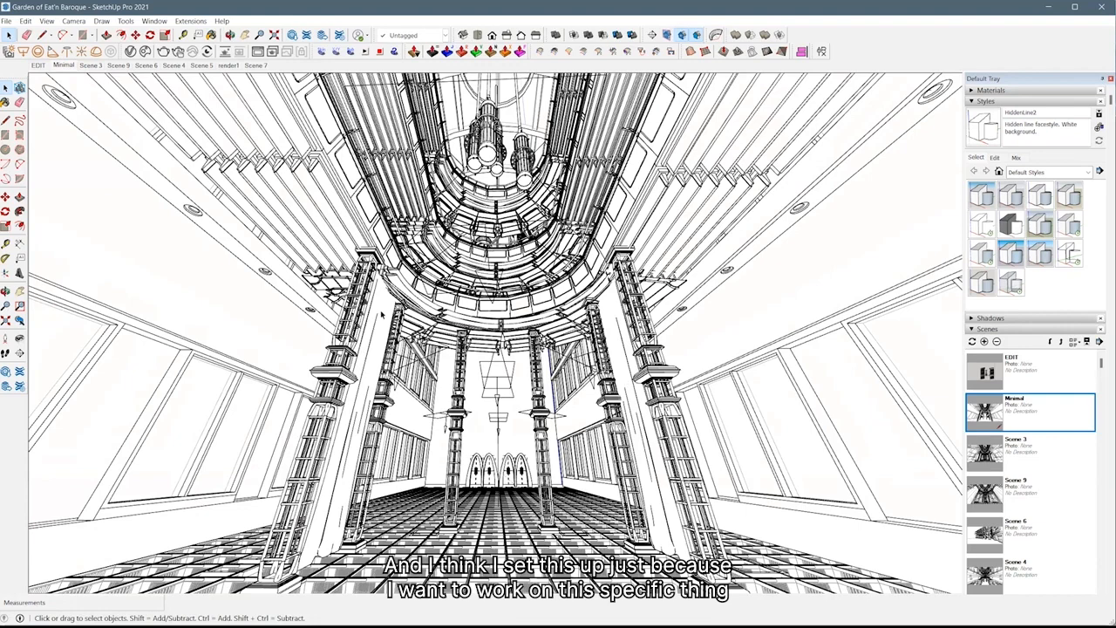
{"action": "left_click", "coordinate": [1028, 451]}
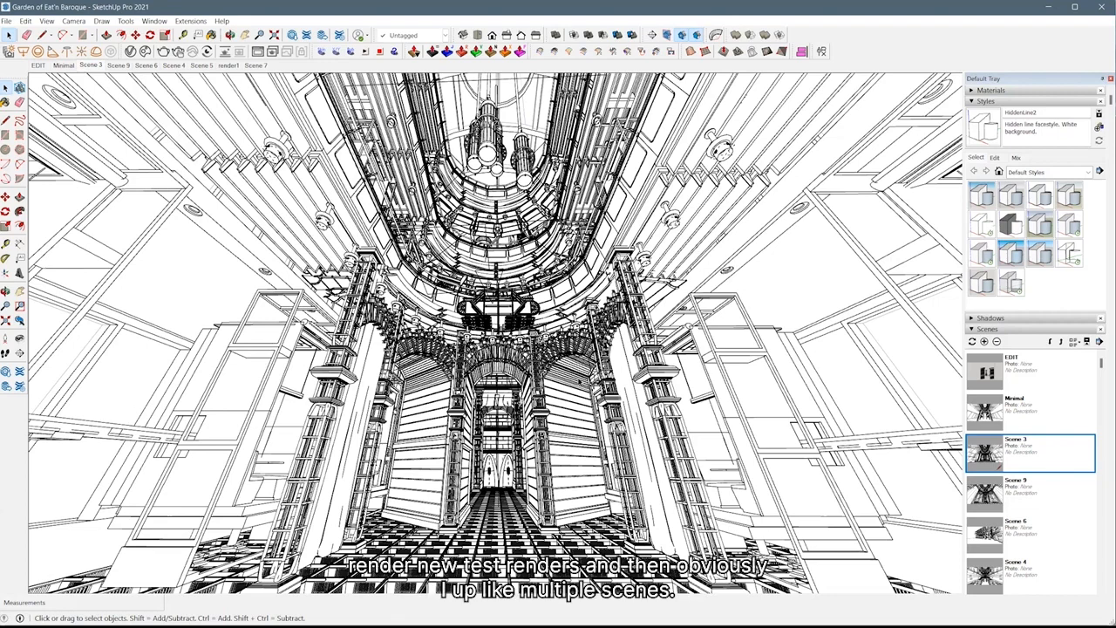
{"action": "left_click", "coordinate": [1016, 357]}
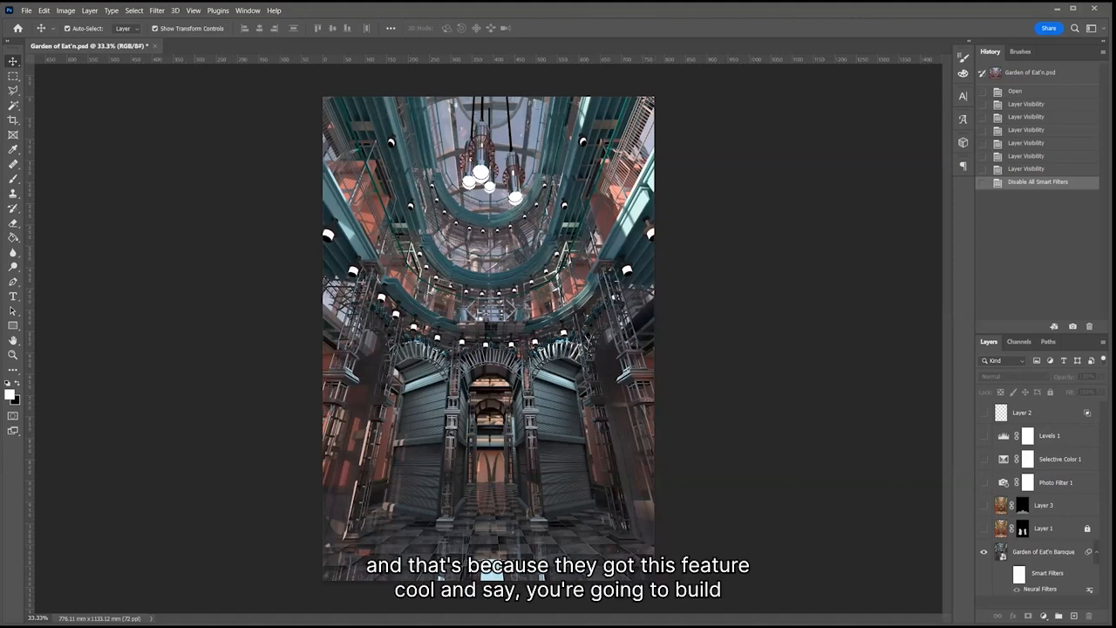
{"action": "mouse_move", "coordinate": [192, 267]}
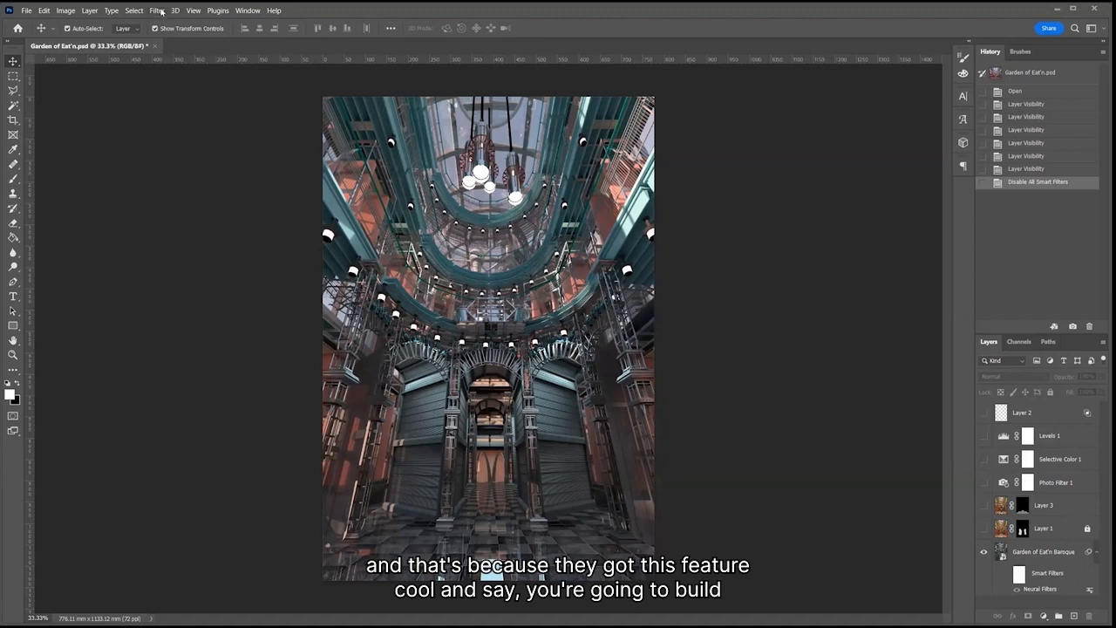
{"action": "left_click", "coordinate": [157, 10]}
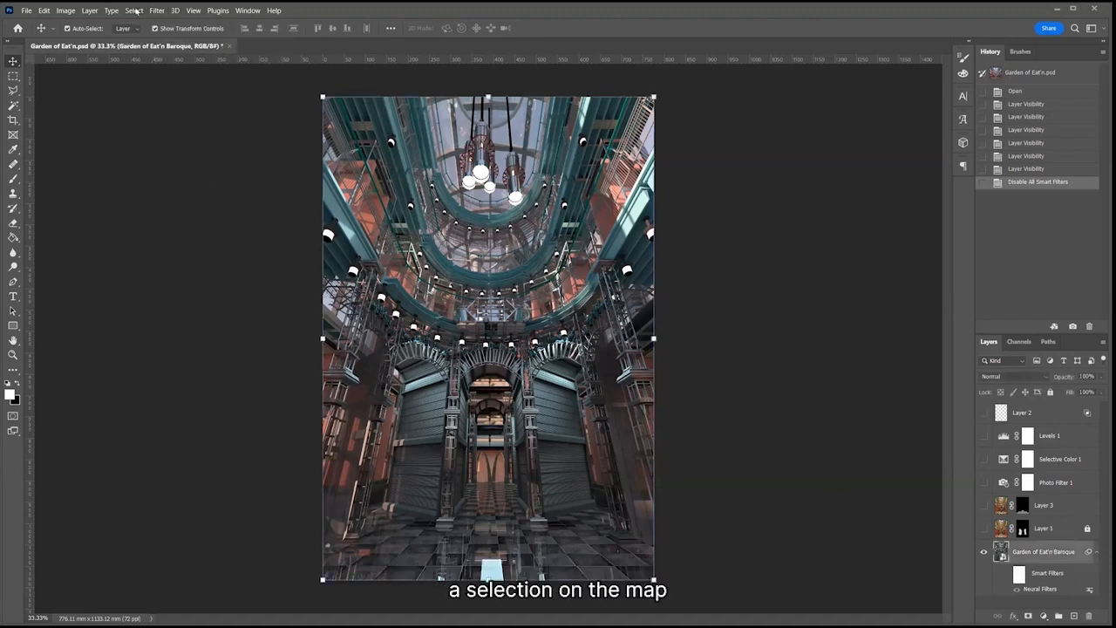
{"action": "left_click", "coordinate": [157, 10]}
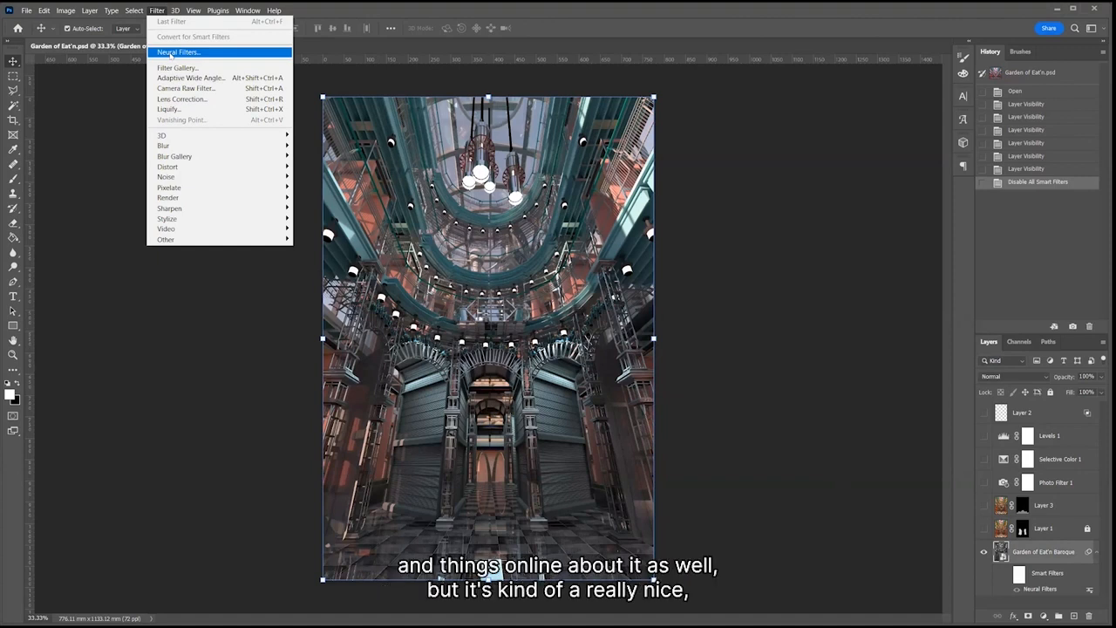
{"action": "mouse_move", "coordinate": [177, 52]}
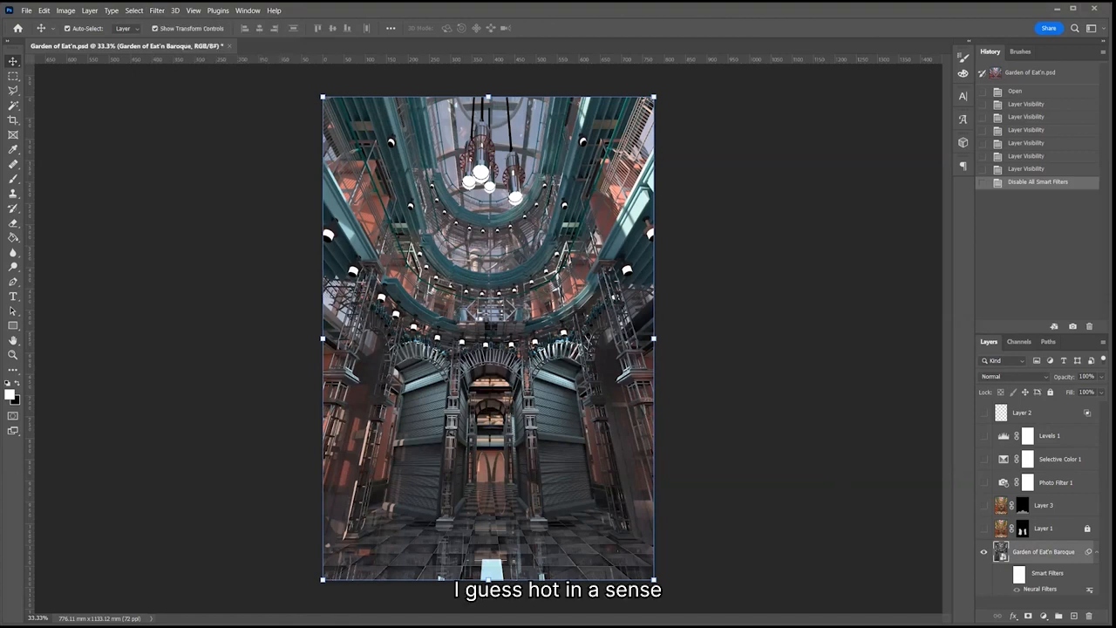
{"action": "mouse_move", "coordinate": [221, 158]}
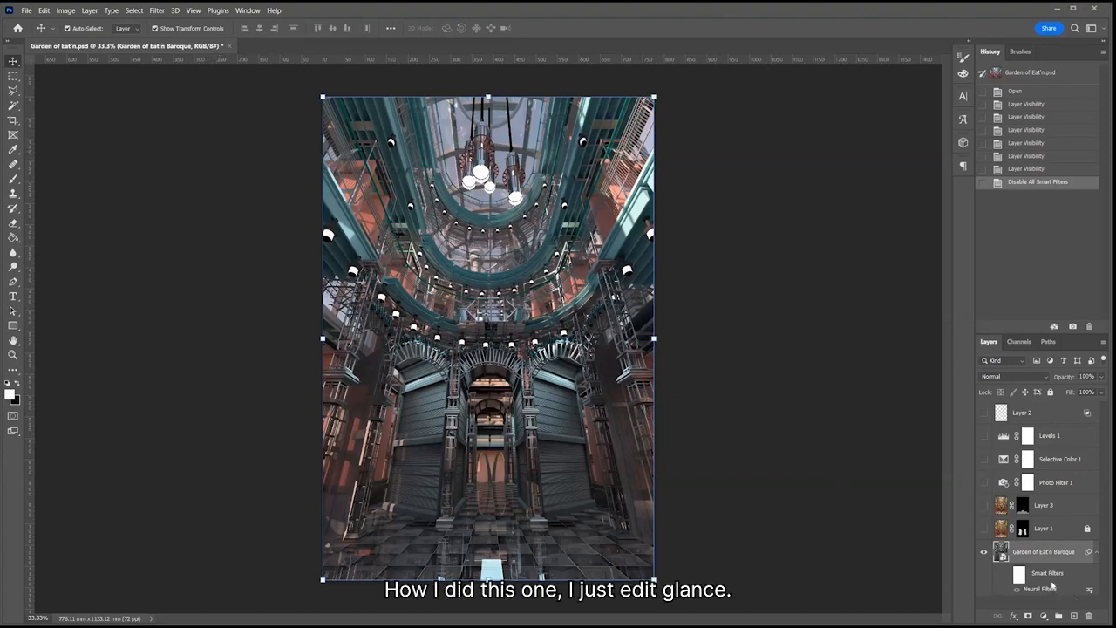
{"action": "left_click", "coordinate": [1038, 589]}
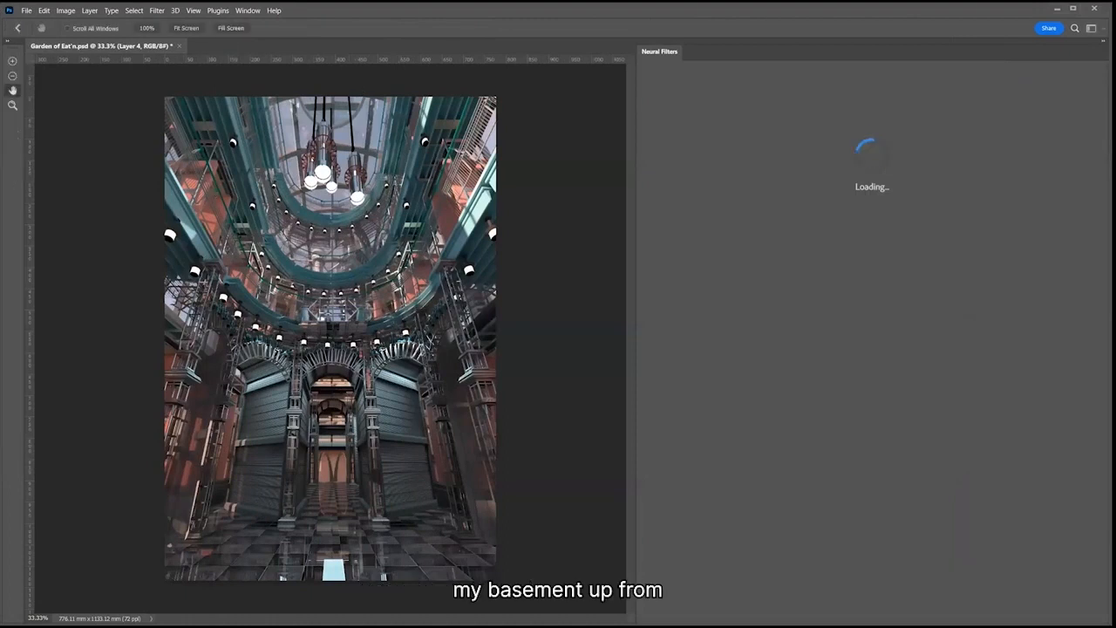
{"action": "mouse_move", "coordinate": [560, 241]}
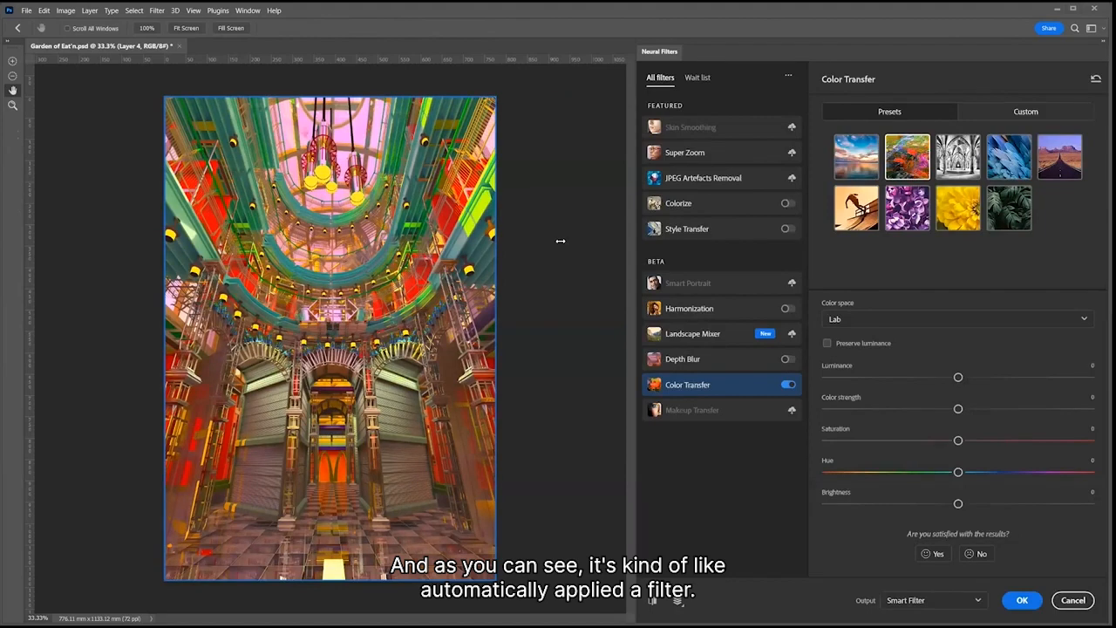
{"action": "mouse_move", "coordinate": [676, 166]}
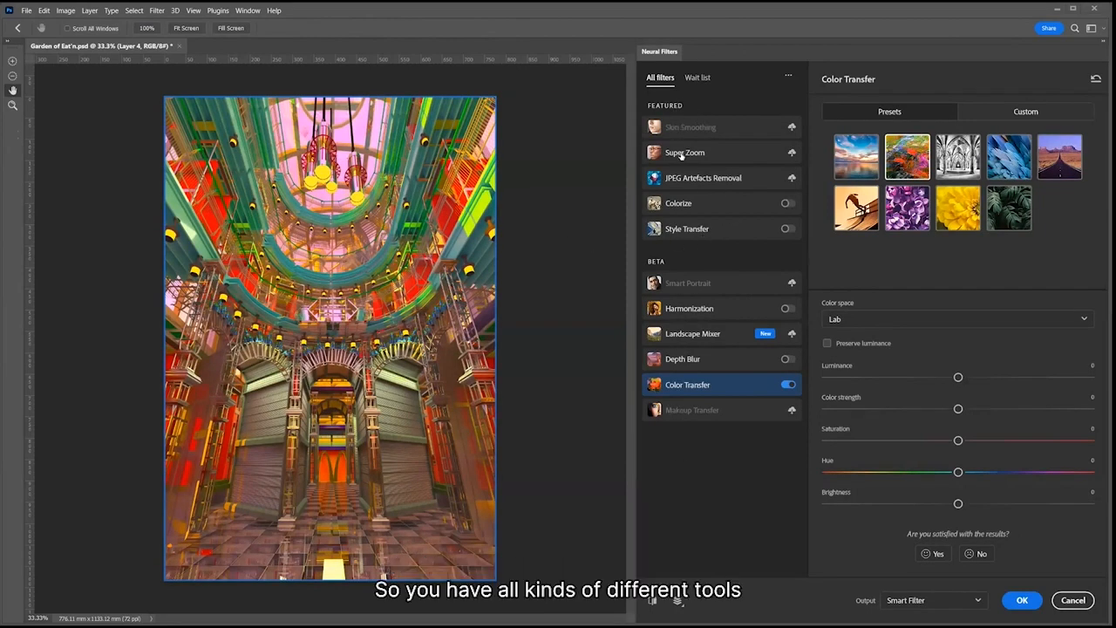
{"action": "mouse_move", "coordinate": [688, 410]}
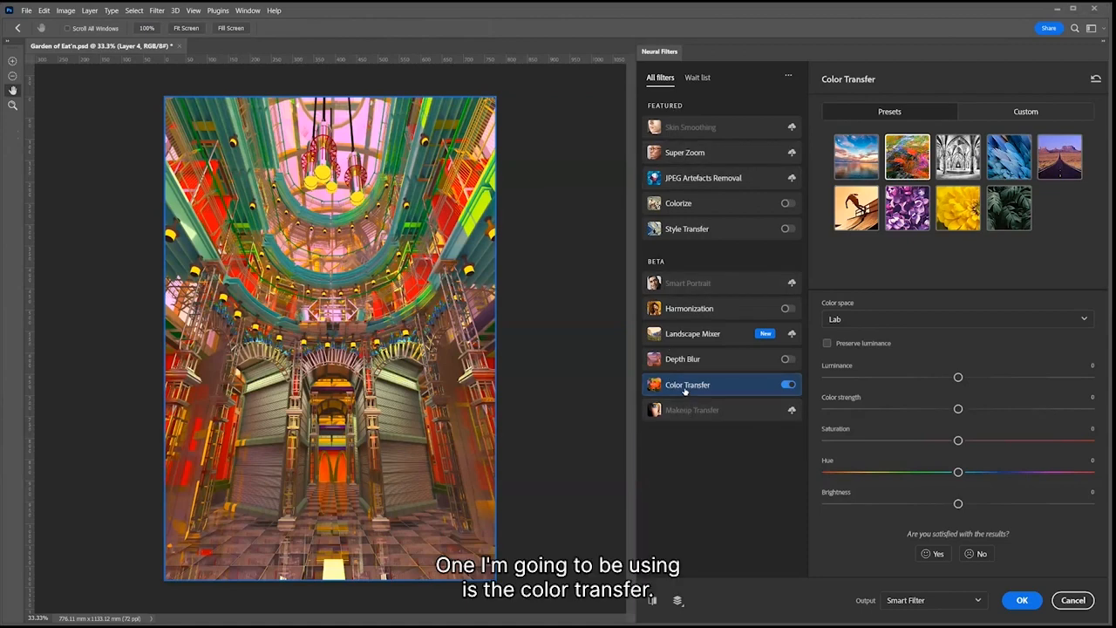
{"action": "mouse_move", "coordinate": [688, 385]}
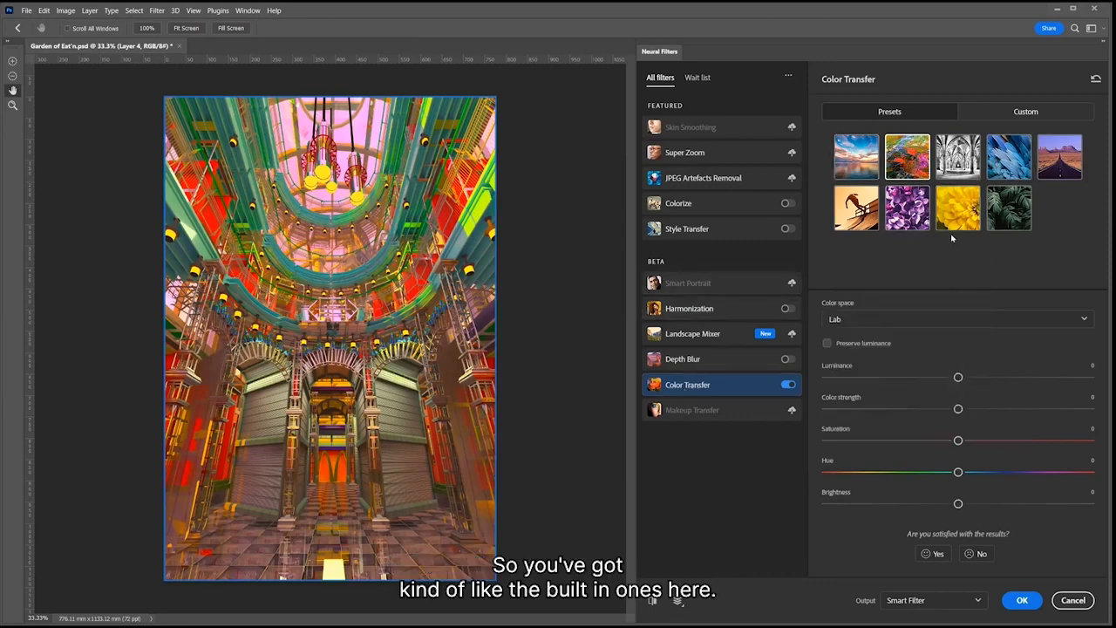
Preview the blue feather, dark green leaf, desert road and orange flowers Color Transfer presets
{"action": "left_click", "coordinate": [855, 157]}
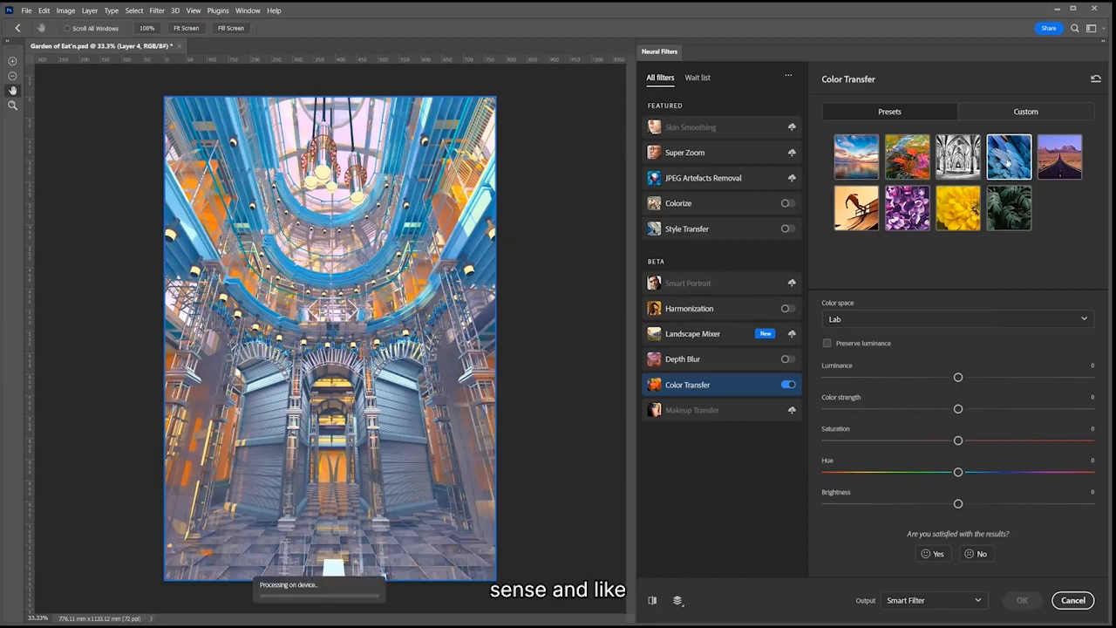
{"action": "left_click", "coordinate": [1009, 157]}
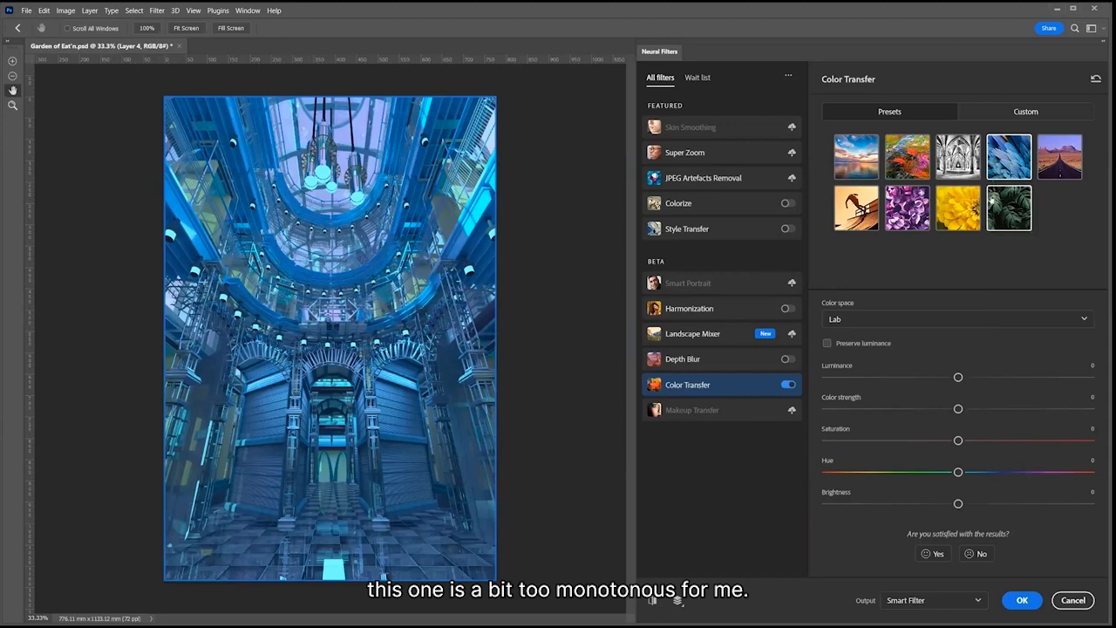
{"action": "left_click", "coordinate": [1060, 157]}
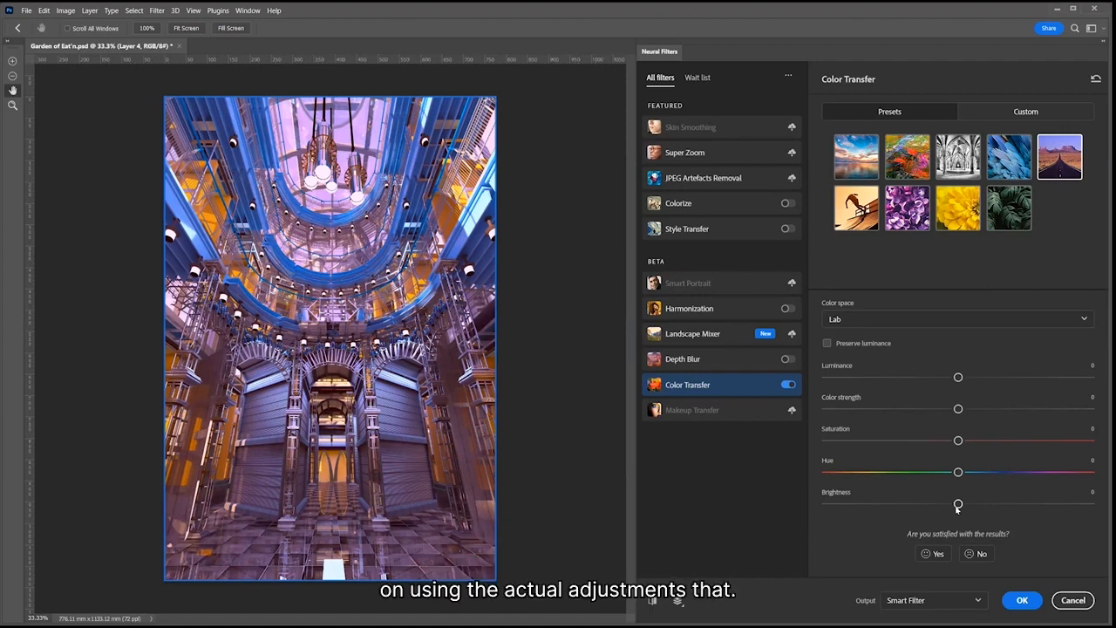
{"action": "left_click", "coordinate": [907, 157]}
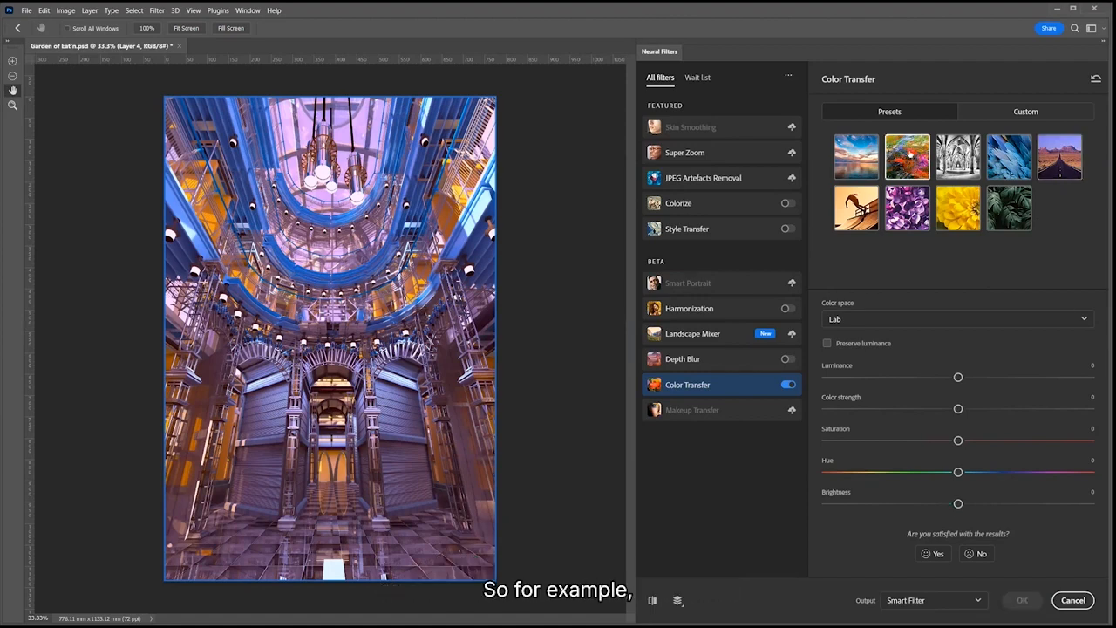
{"action": "left_click", "coordinate": [907, 157]}
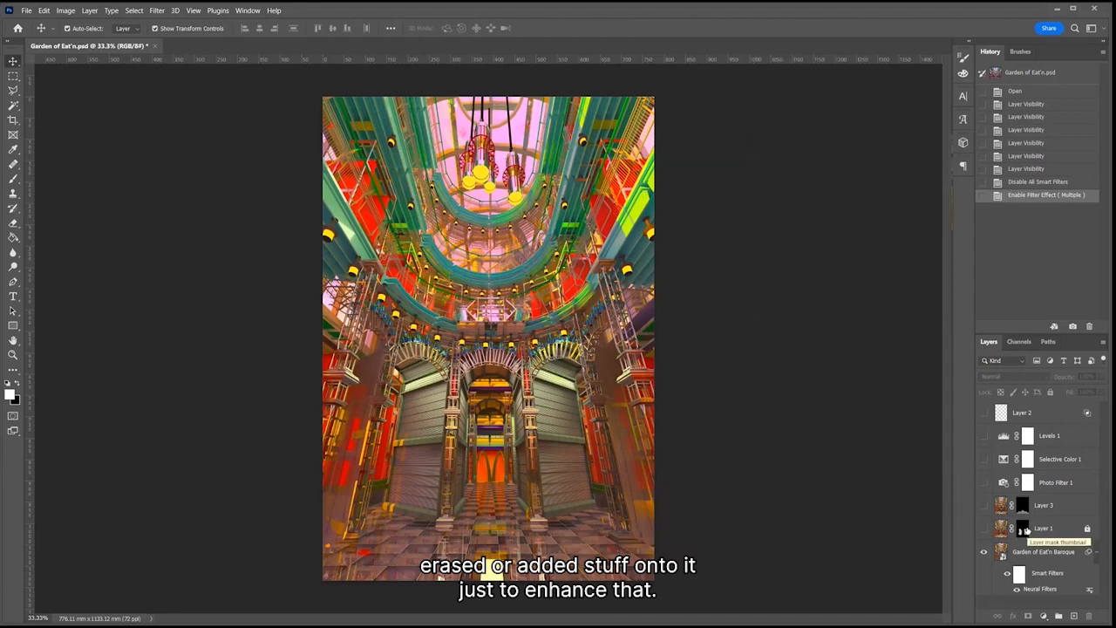
Make masked Layer 1 and Layer 3 visible, comparing the darkened shutters against the base render
{"action": "left_click", "coordinate": [1022, 528]}
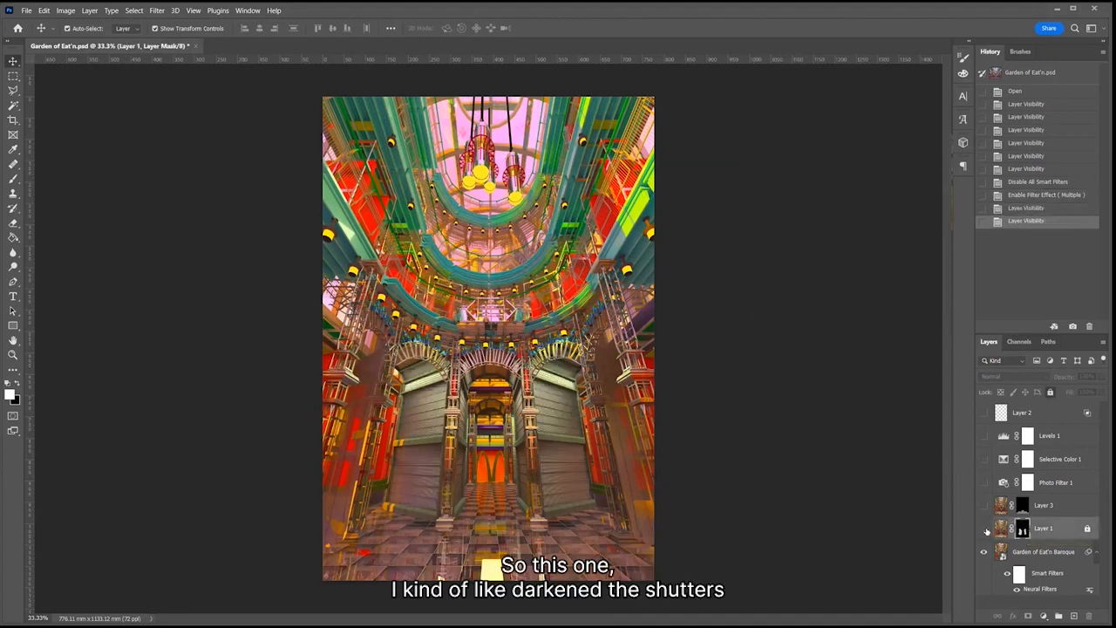
{"action": "left_click", "coordinate": [984, 527]}
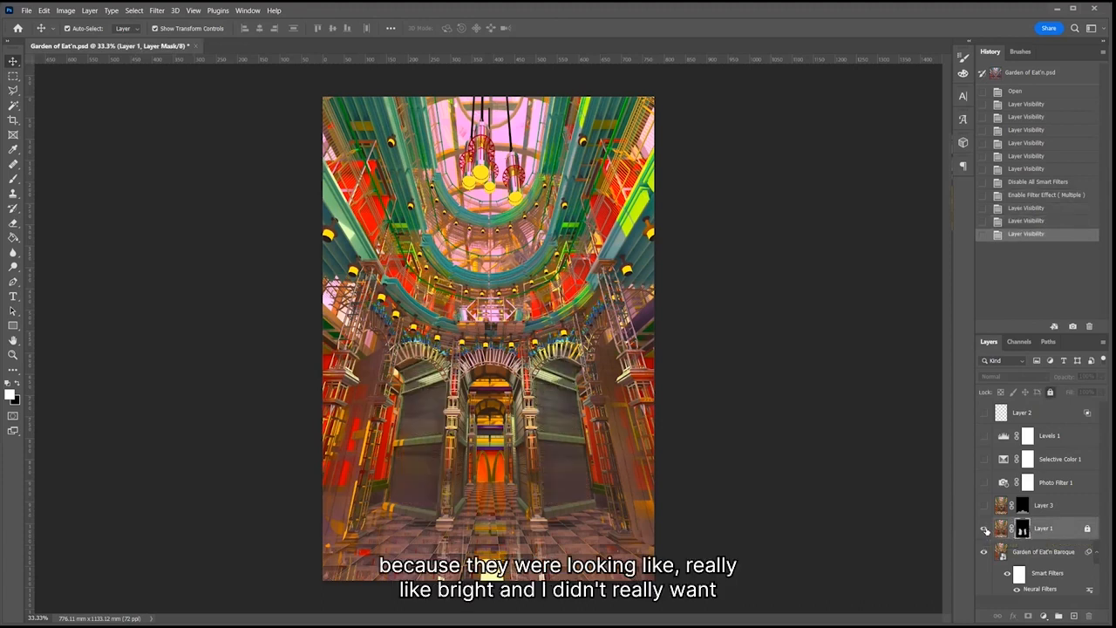
{"action": "left_click", "coordinate": [985, 528]}
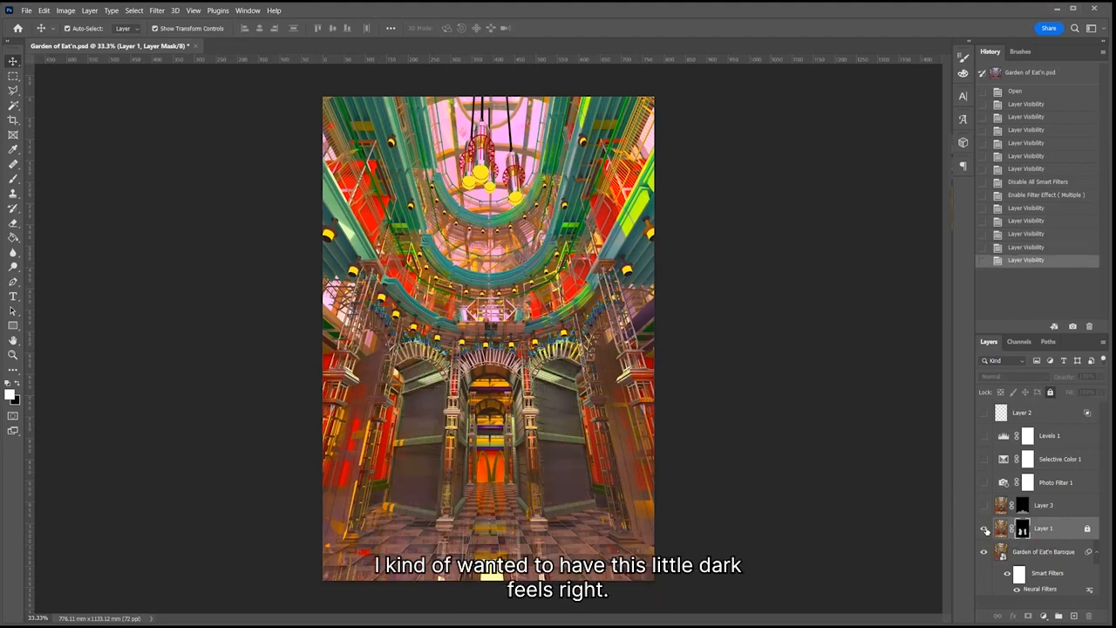
{"action": "left_click", "coordinate": [984, 505]}
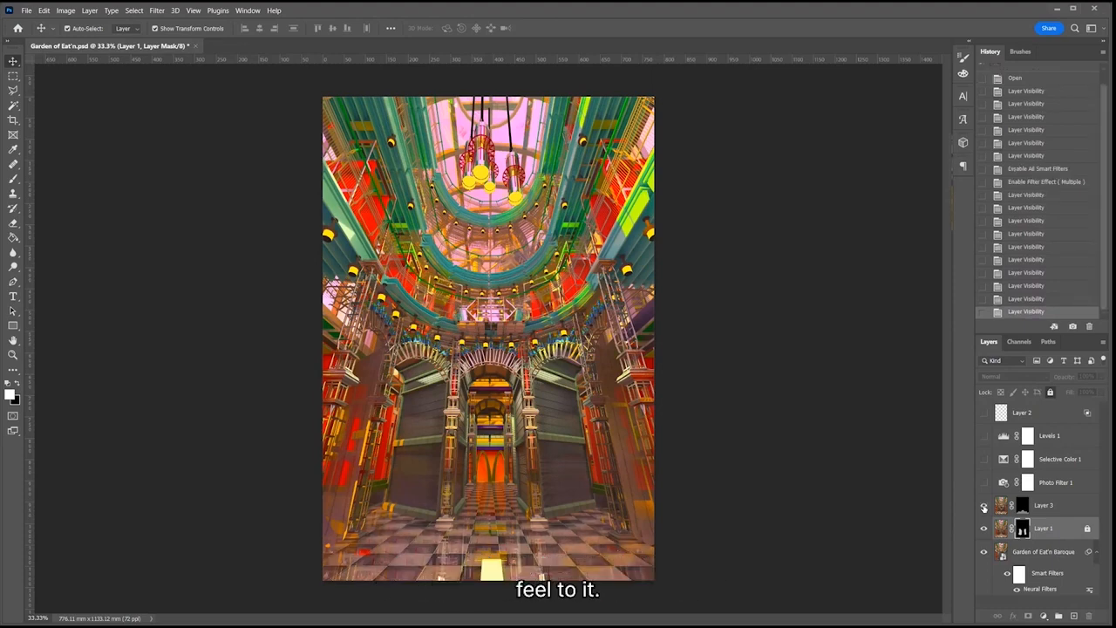
{"action": "left_click", "coordinate": [1044, 505]}
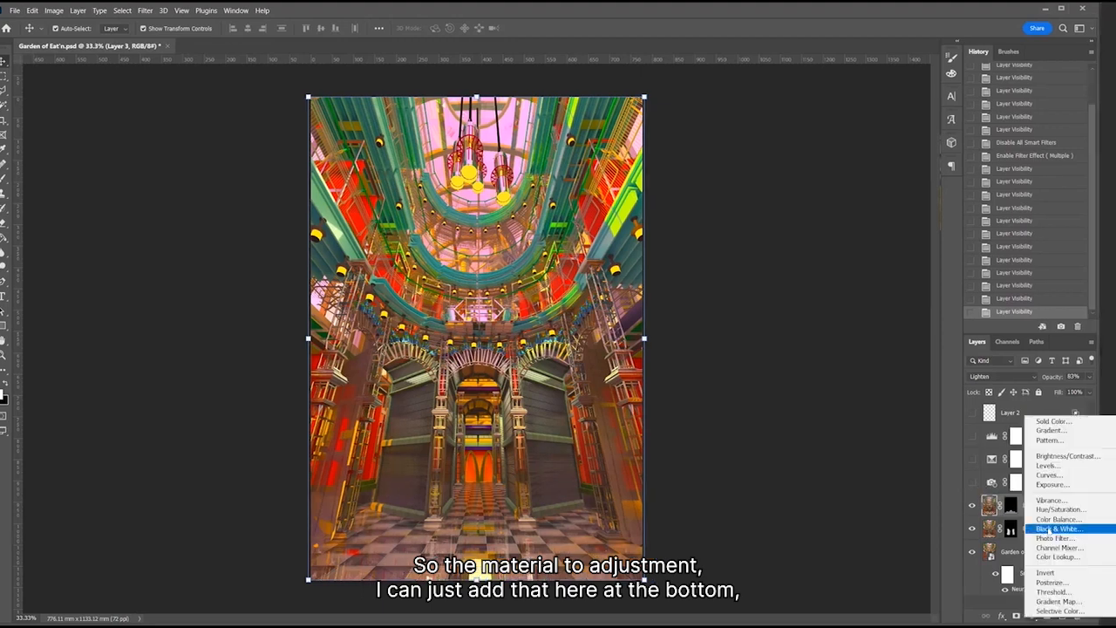
{"action": "mouse_move", "coordinate": [1055, 538]}
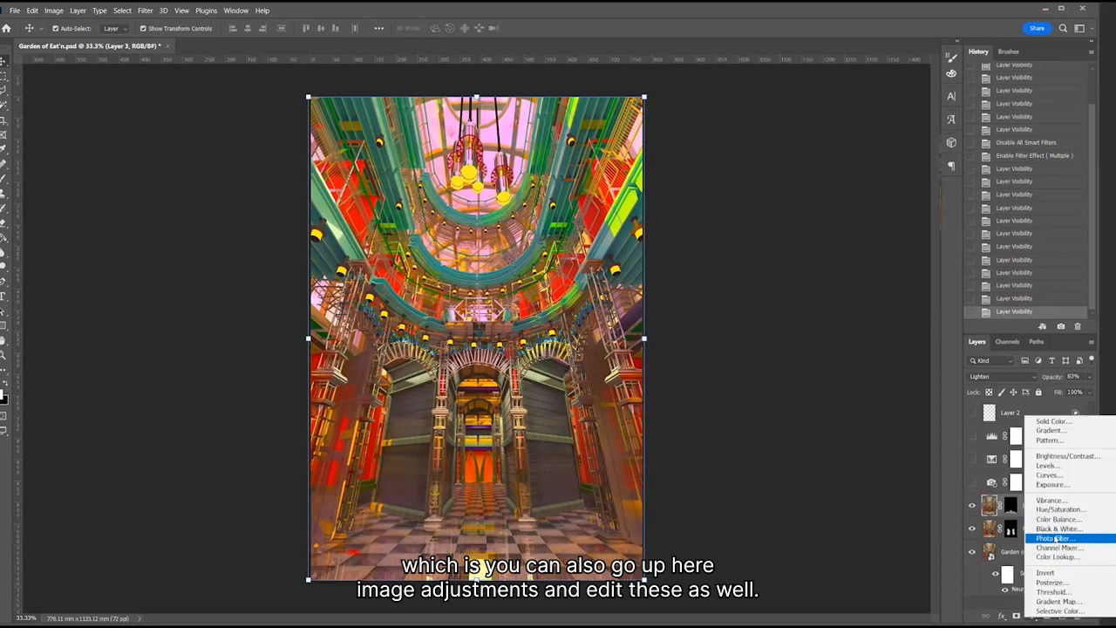
Enable Photo Filter 1, a 37% Cooling Filter, after dismissing the adjustment layer menu
{"action": "left_click", "coordinate": [1056, 538]}
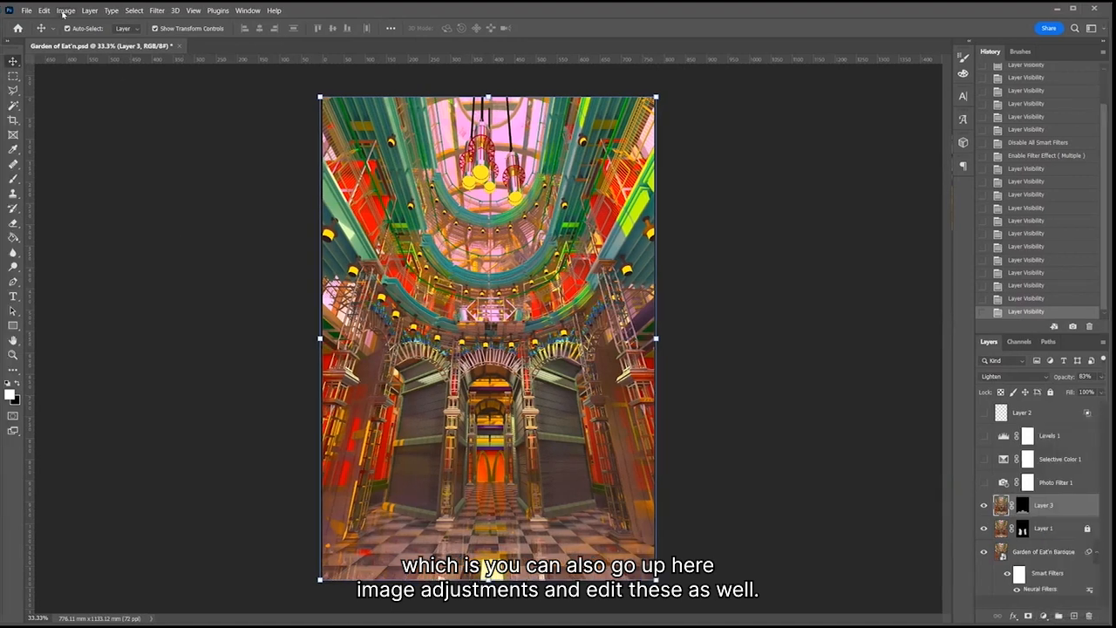
{"action": "left_click", "coordinate": [65, 10]}
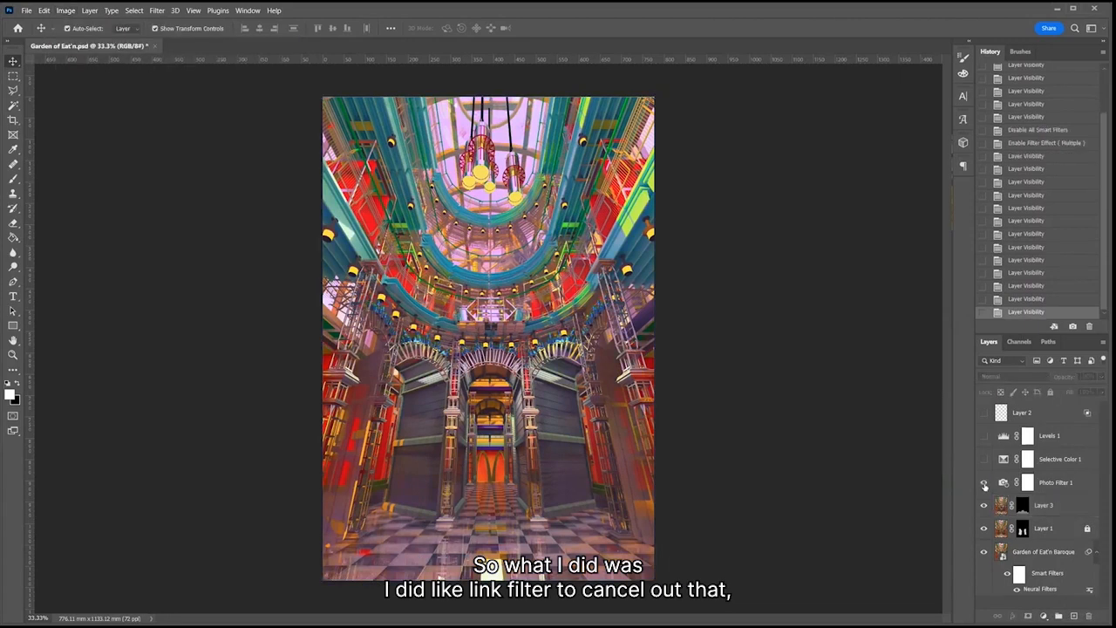
{"action": "left_click", "coordinate": [1056, 482]}
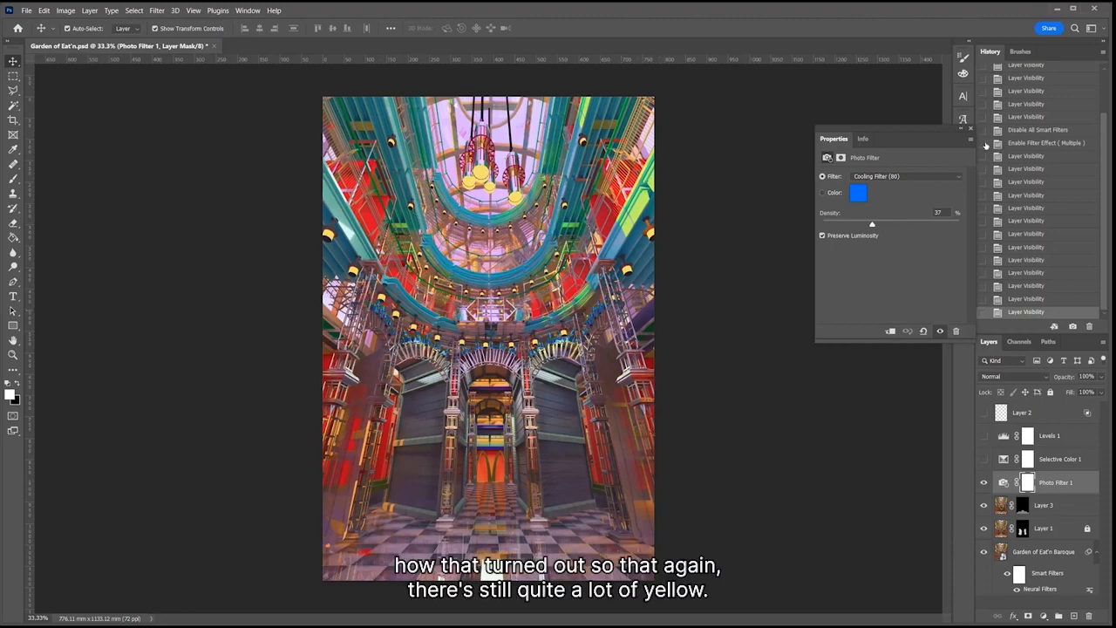
{"action": "left_click", "coordinate": [970, 129]}
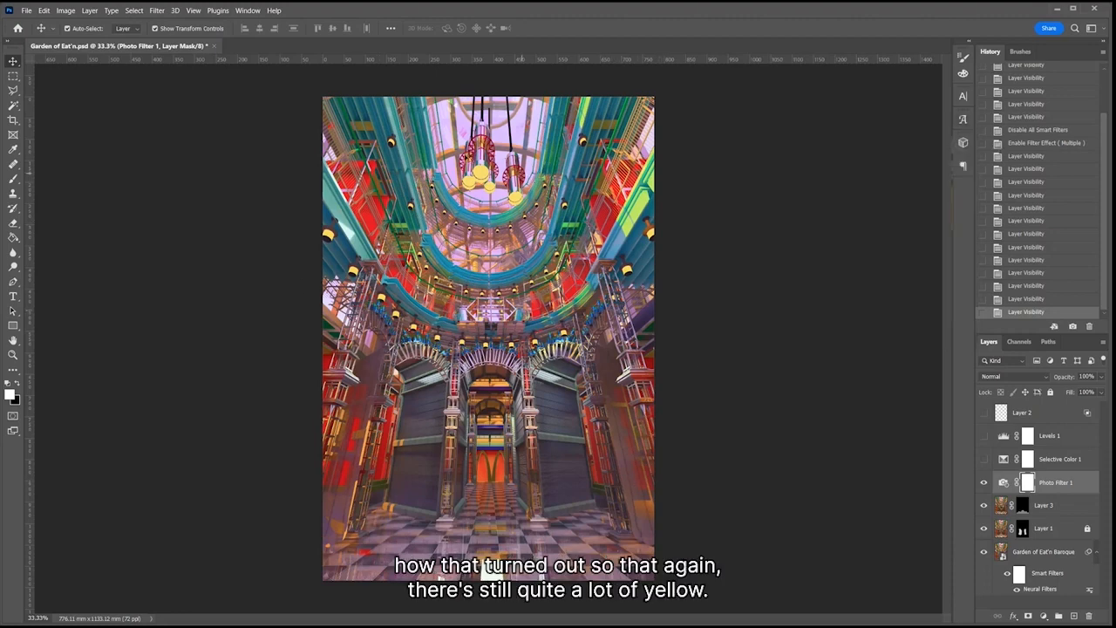
{"action": "left_click", "coordinate": [983, 459]}
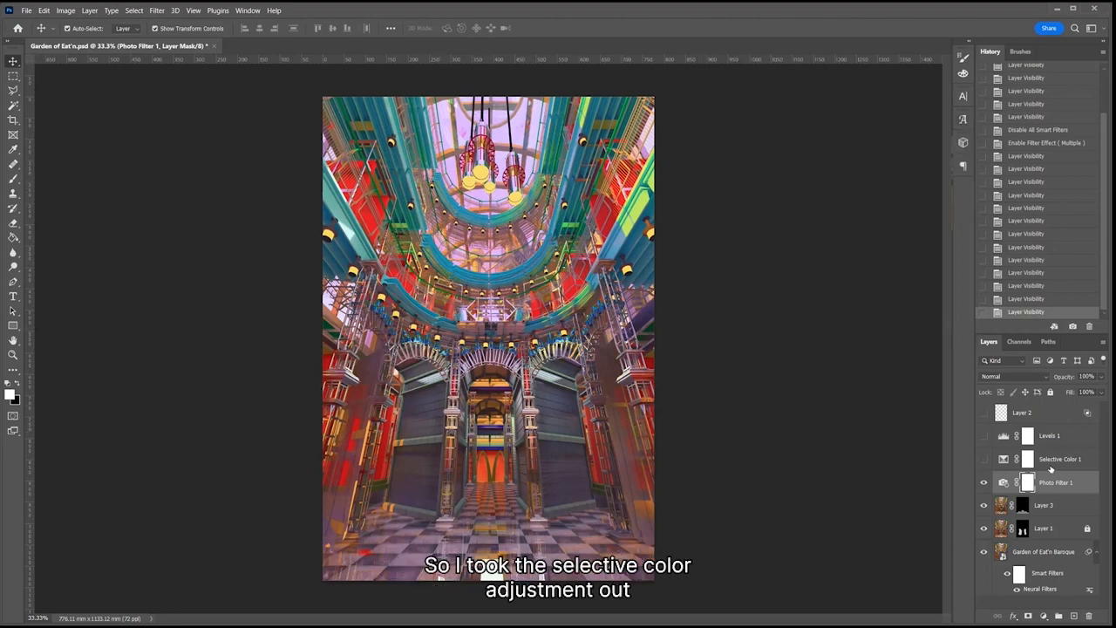
Make Selective Color 1 (Yellows -77) and Levels 1 visible to cut the yellow cast
{"action": "left_click", "coordinate": [983, 459]}
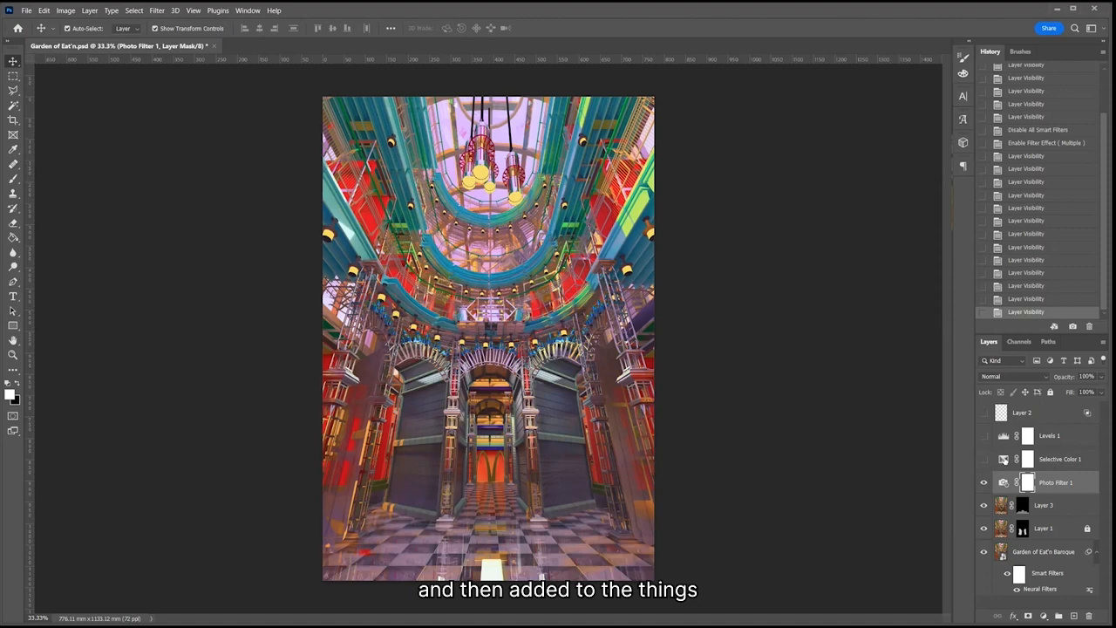
{"action": "left_click", "coordinate": [1060, 458]}
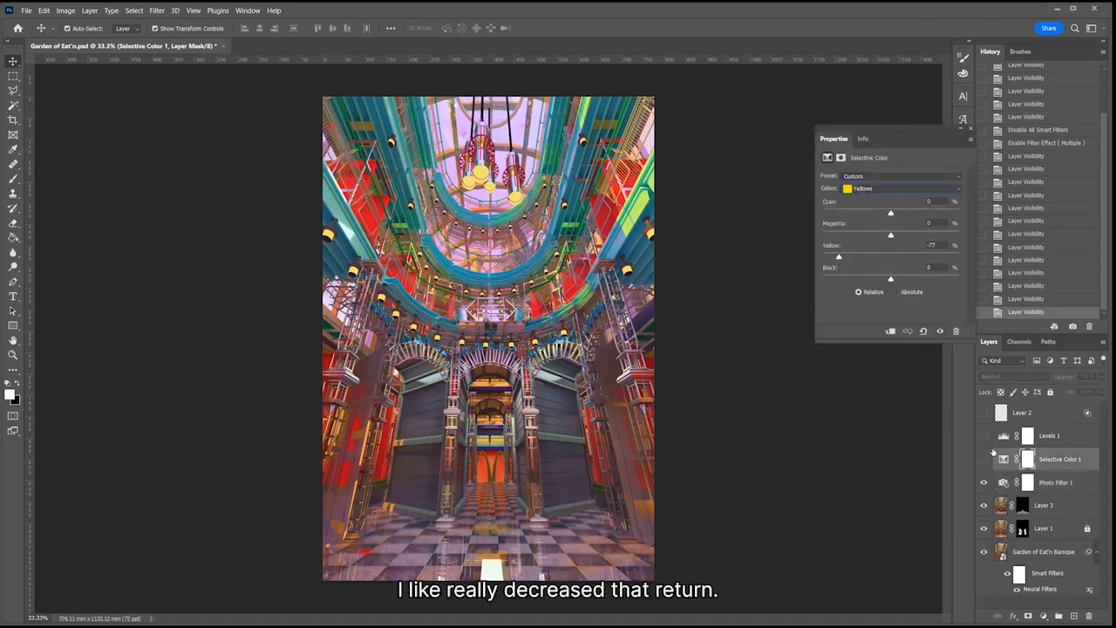
{"action": "left_click", "coordinate": [984, 458]}
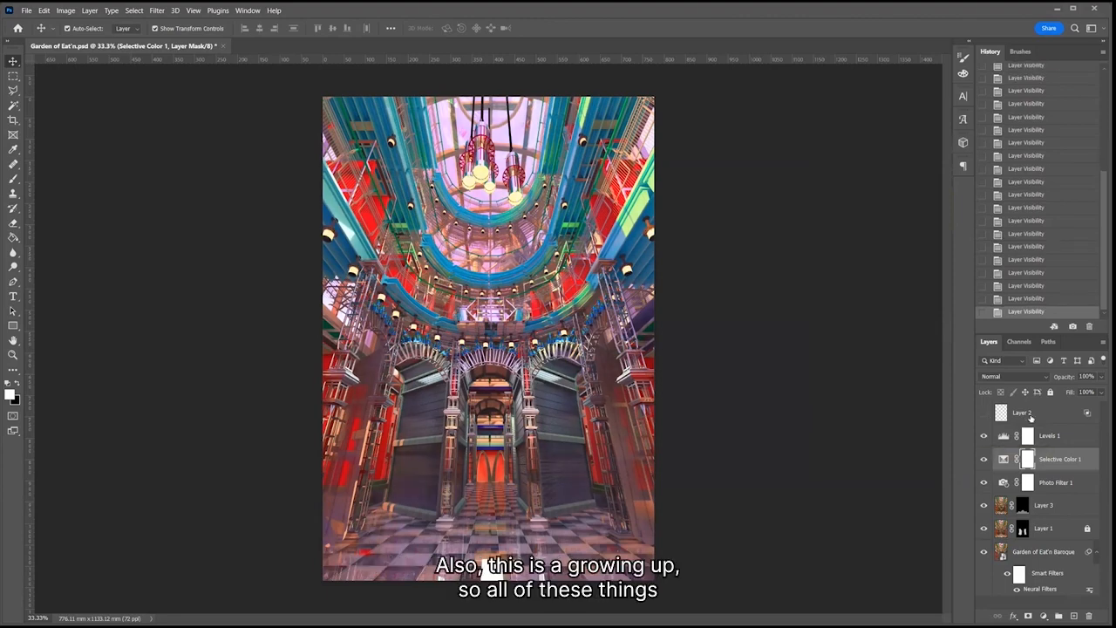
Make Layer 2, the Color Dodge glow at 99% opacity, visible over the lights
{"action": "left_click", "coordinate": [1033, 412]}
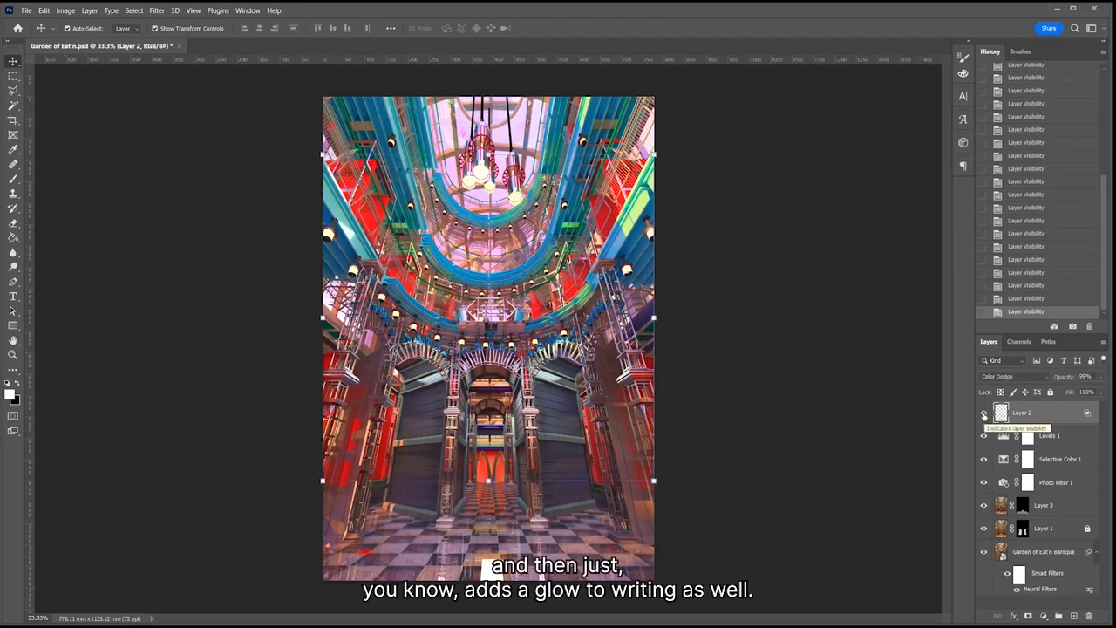
{"action": "mouse_move", "coordinate": [876, 375]}
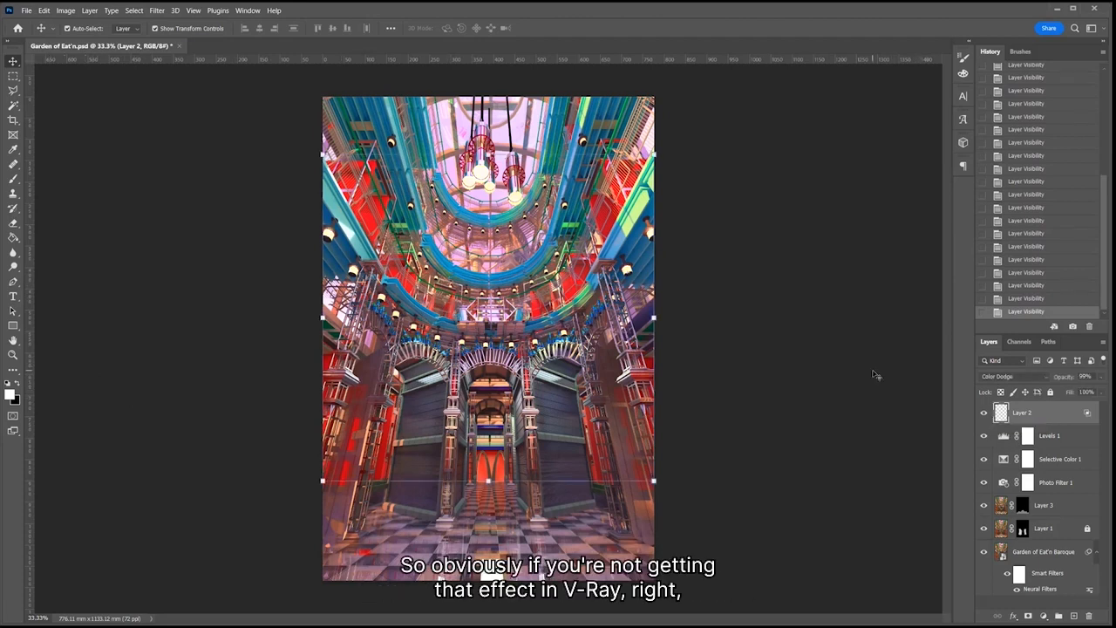